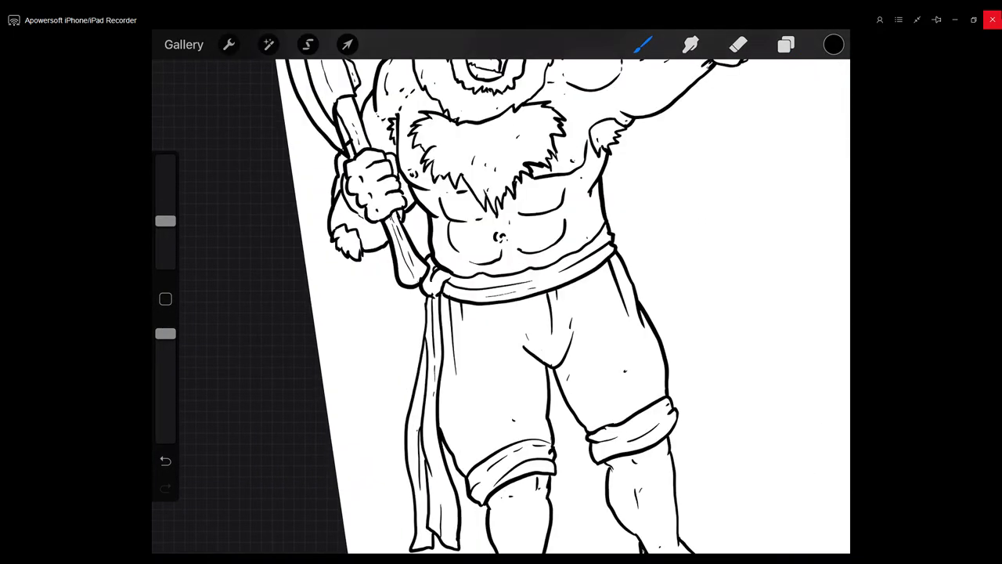
Step: Paint a pale skin-tone base onto the axe man's legs and feet under the line art
{"action": "left_click", "coordinate": [832, 44]}
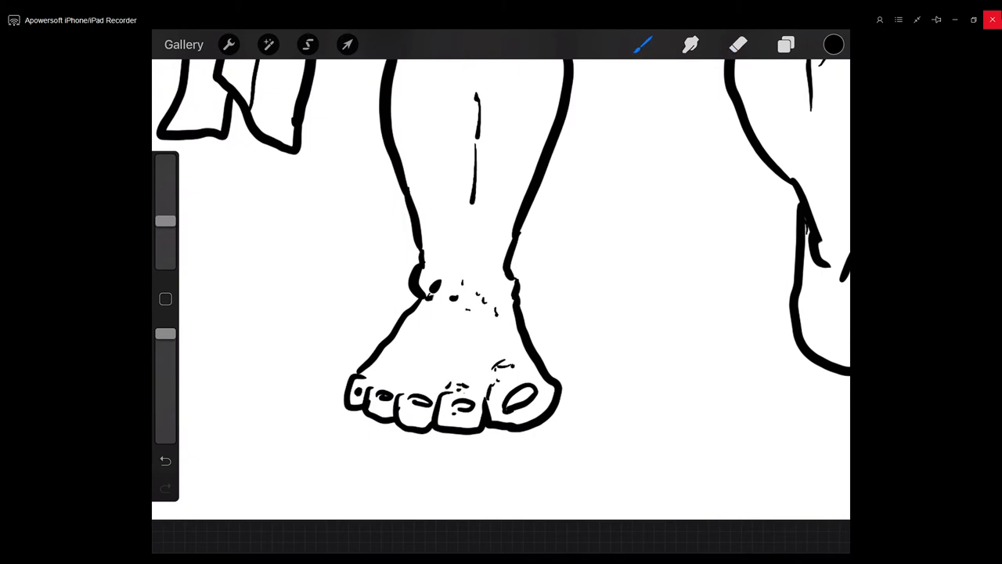
{"action": "left_click", "coordinate": [786, 44]}
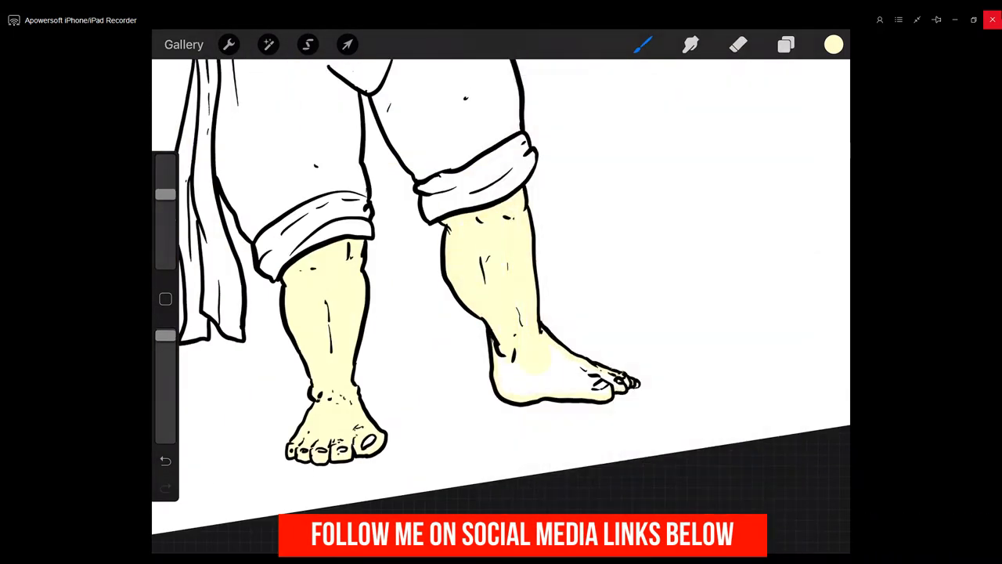
Step: Colour the axe man's orange beard, grey axe, green trousers and teal sash, and the llama grey
{"action": "left_click", "coordinate": [642, 44]}
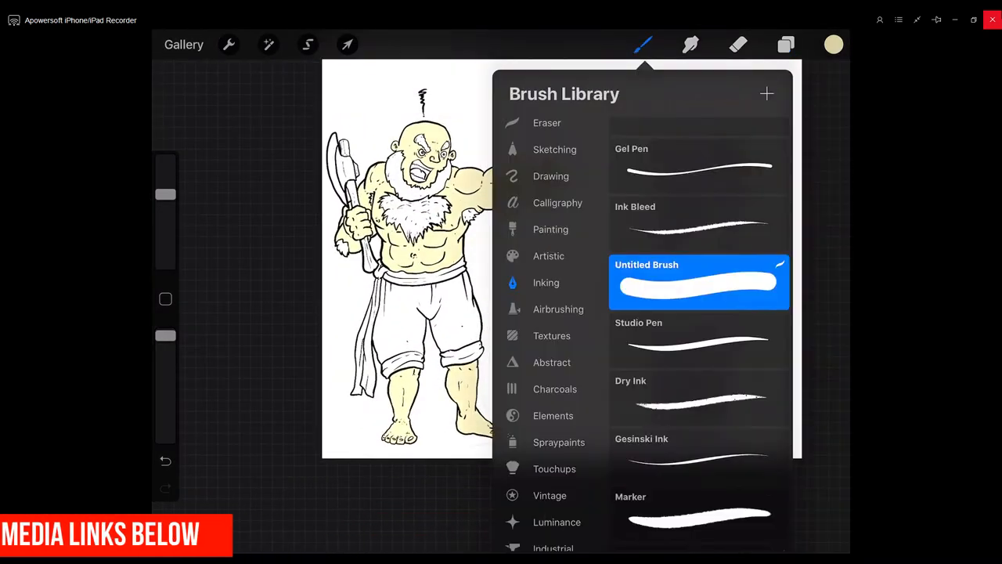
{"action": "left_click", "coordinate": [642, 44]}
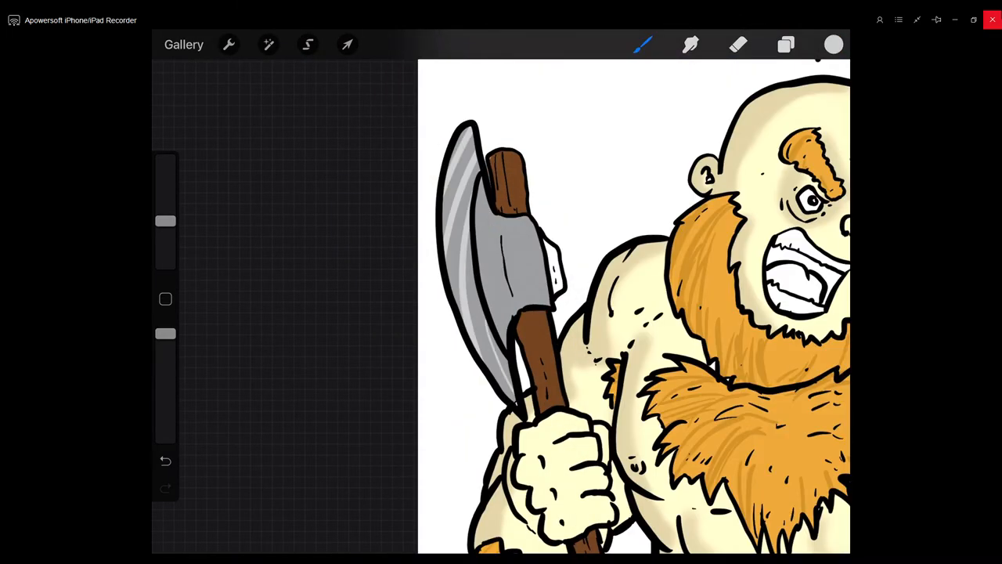
{"action": "left_click", "coordinate": [833, 43]}
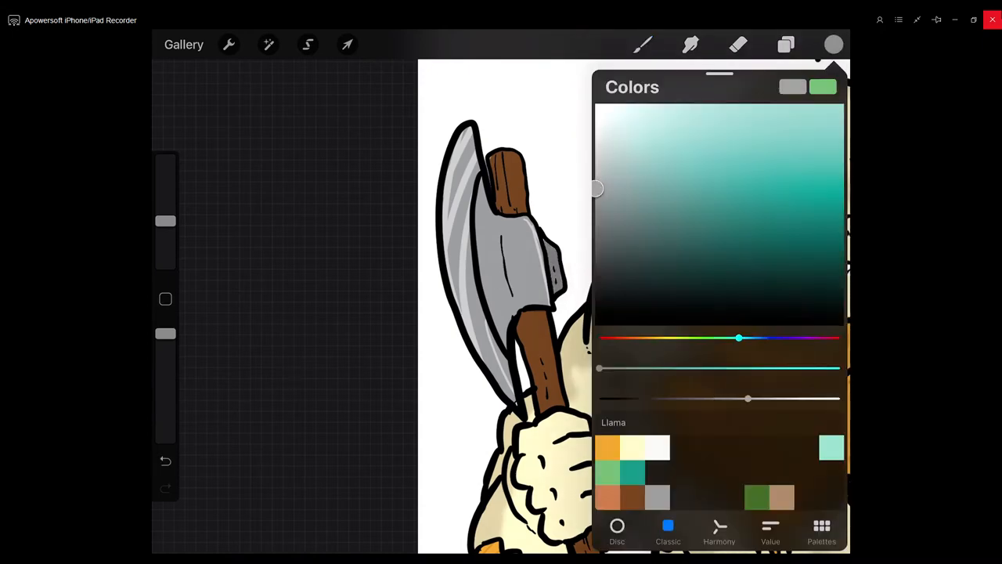
{"action": "left_click", "coordinate": [832, 43]}
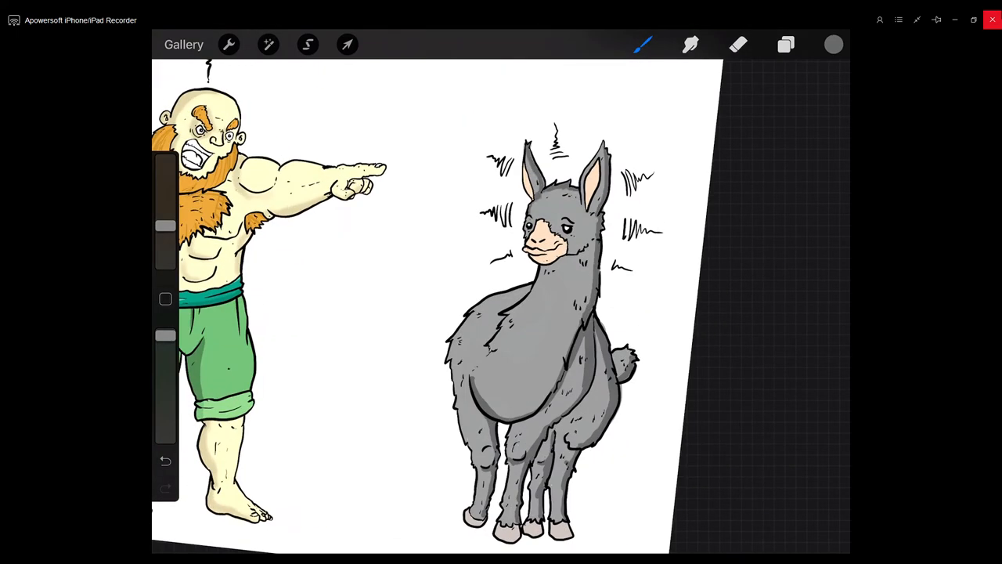
Step: Paint a brown cliff-top ground strip under both figures and green bushes at the axe man's feet
{"action": "left_click", "coordinate": [786, 43]}
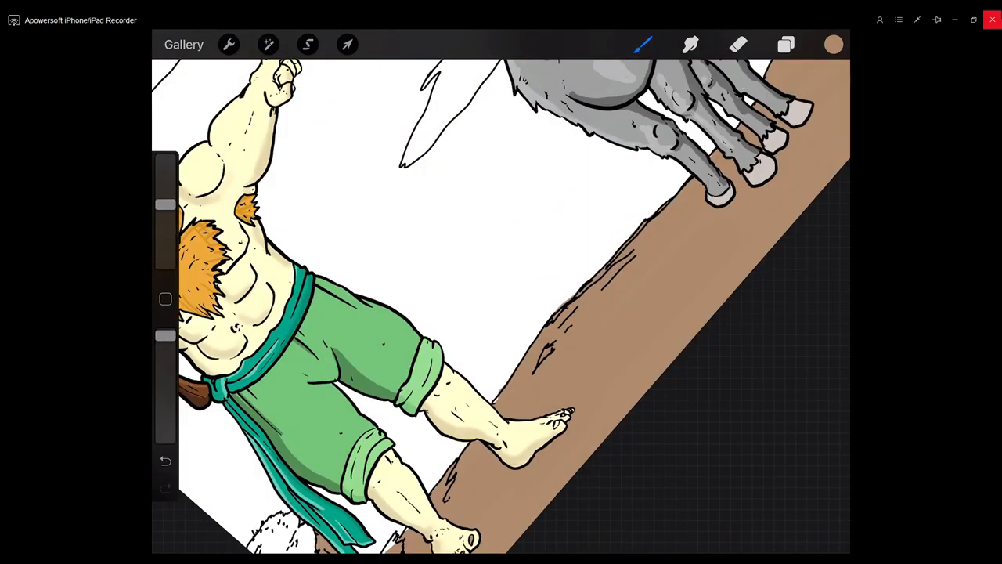
{"action": "left_click", "coordinate": [786, 44]}
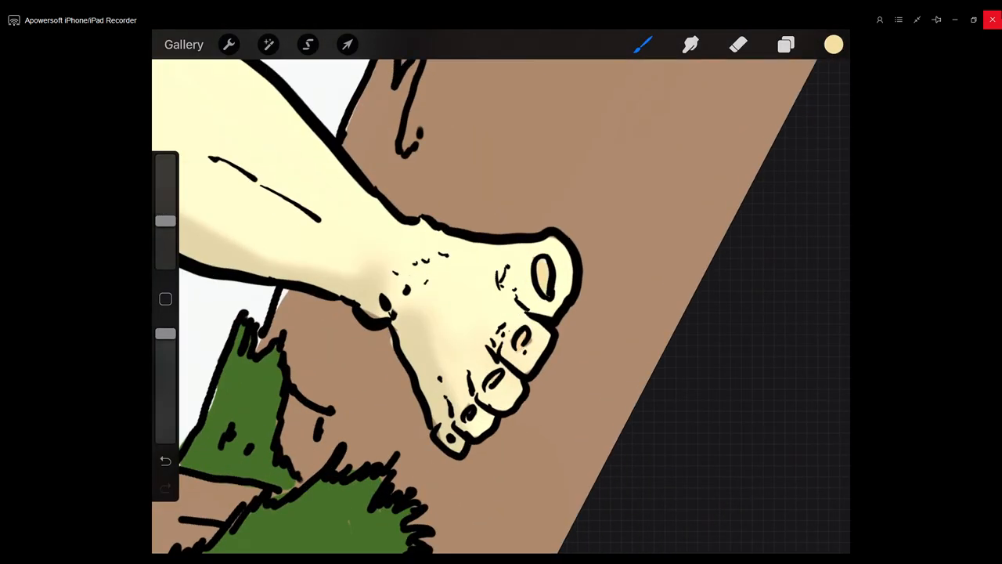
Step: Set line-art Layer 2 as Reference and add a new empty layer for the background fills
{"action": "left_click", "coordinate": [785, 43]}
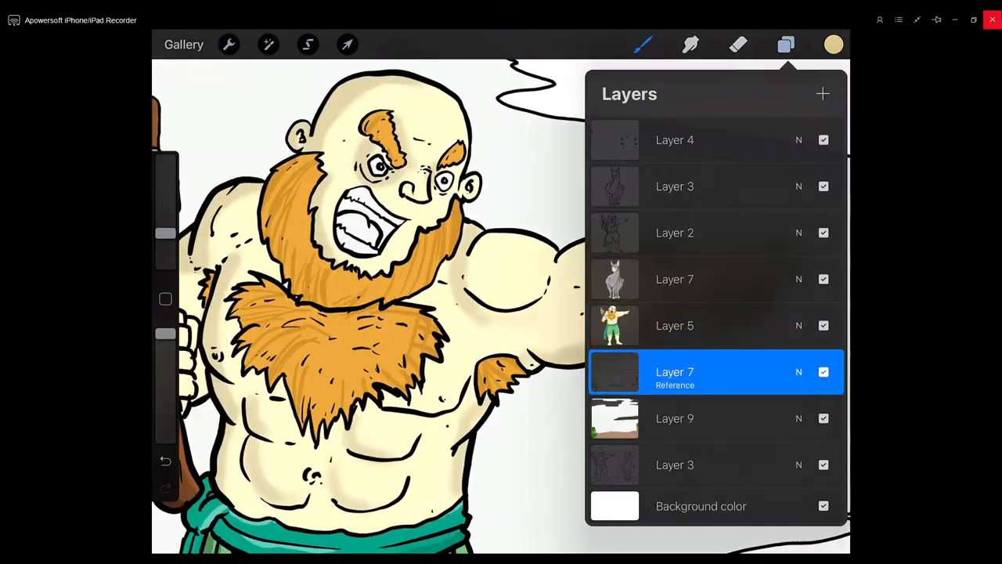
{"action": "left_click", "coordinate": [675, 231]}
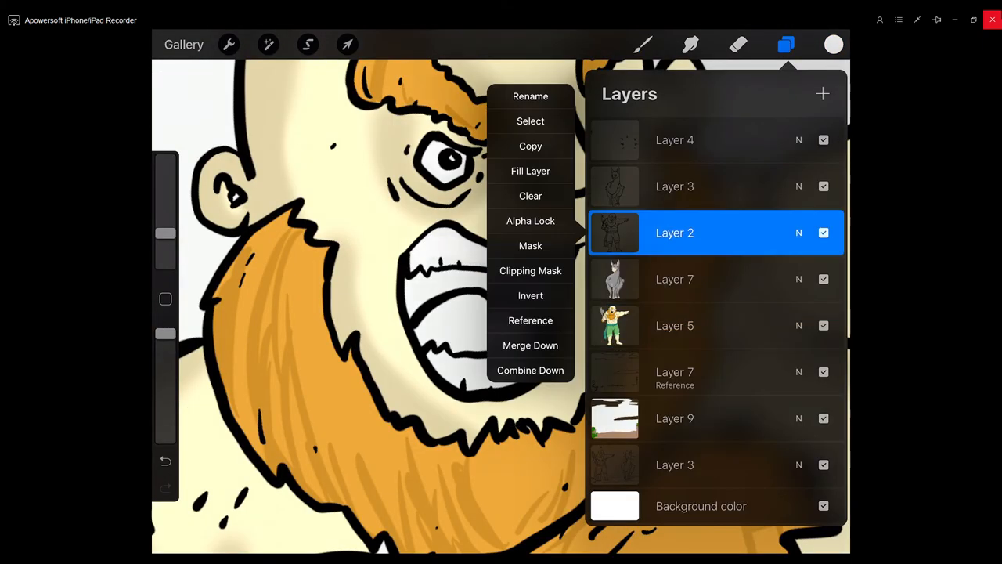
{"action": "left_click", "coordinate": [786, 44]}
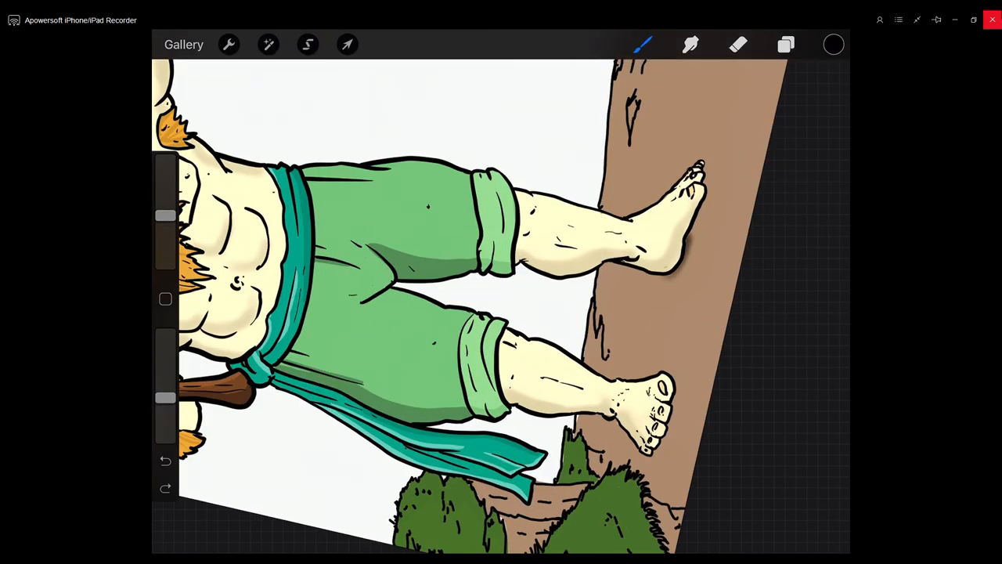
{"action": "left_click", "coordinate": [786, 44]}
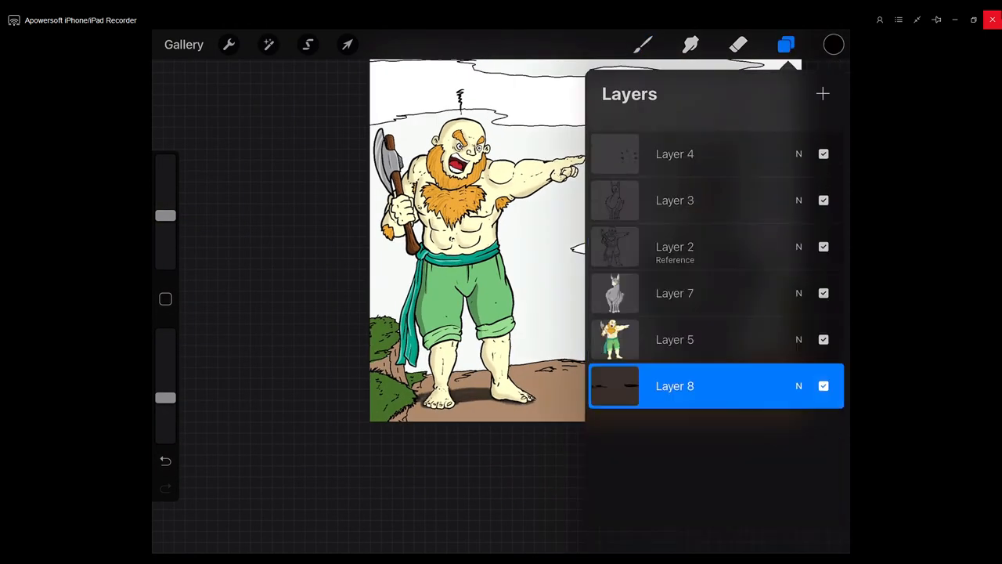
{"action": "left_click", "coordinate": [786, 43]}
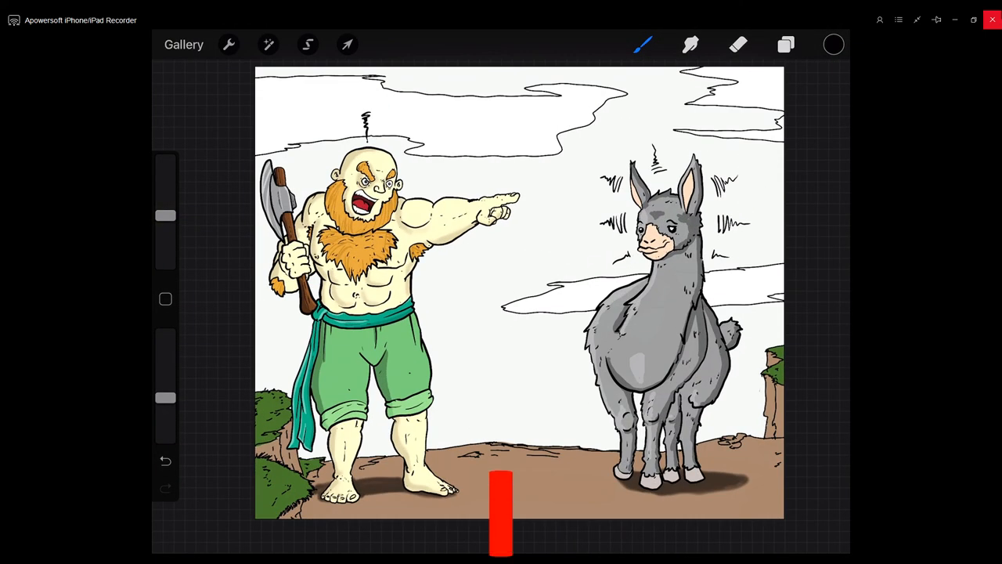